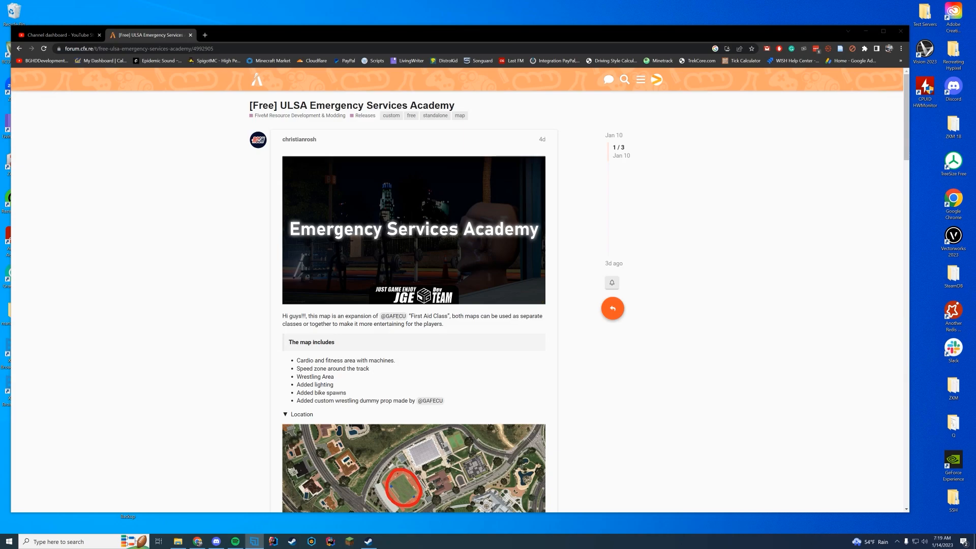
Step: Scroll the ULSA academy post past the screenshots to rosh_emergencyservicesacademy.rar (801.4 KB)
{"action": "scroll", "scroll_direction": "down", "scroll_amount": 3}
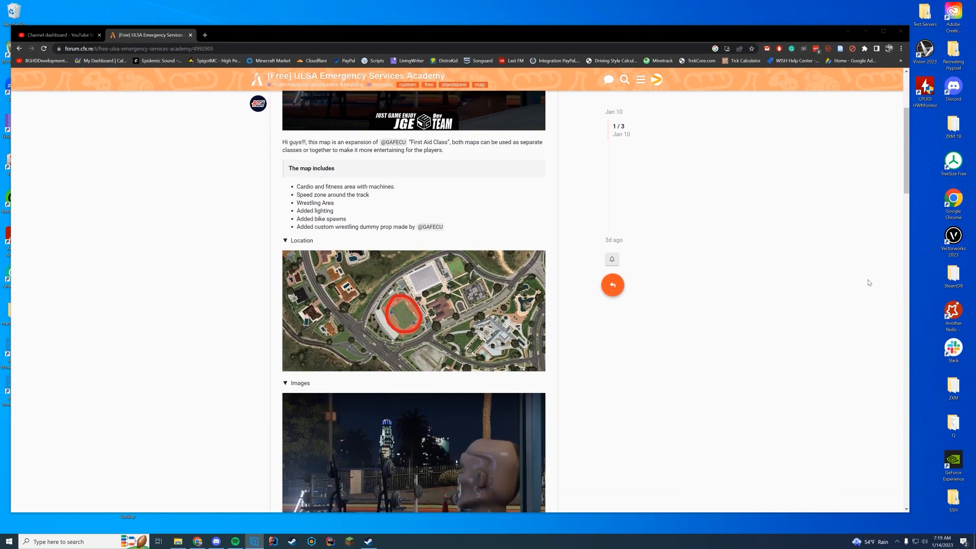
{"action": "scroll", "scroll_direction": "down", "scroll_amount": 3}
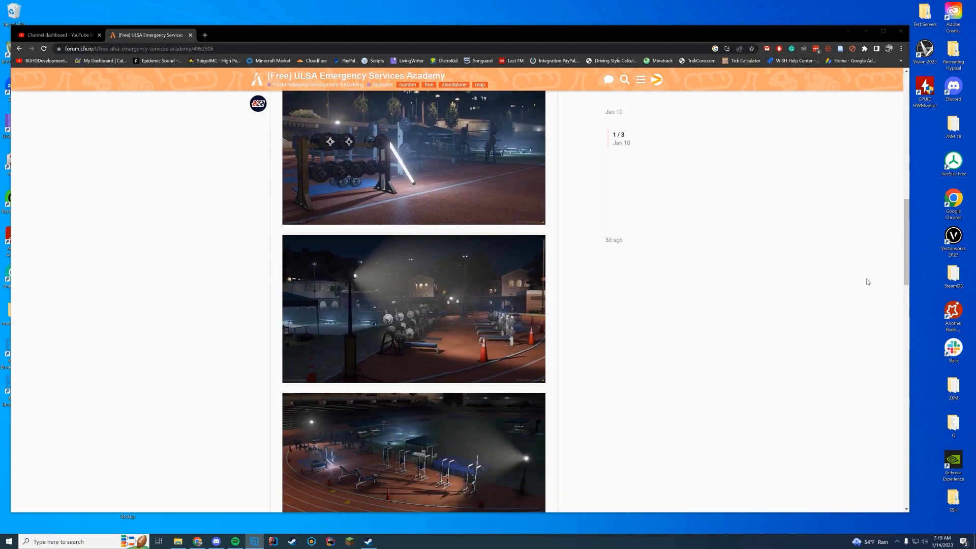
{"action": "scroll", "scroll_direction": "down", "scroll_amount": 3}
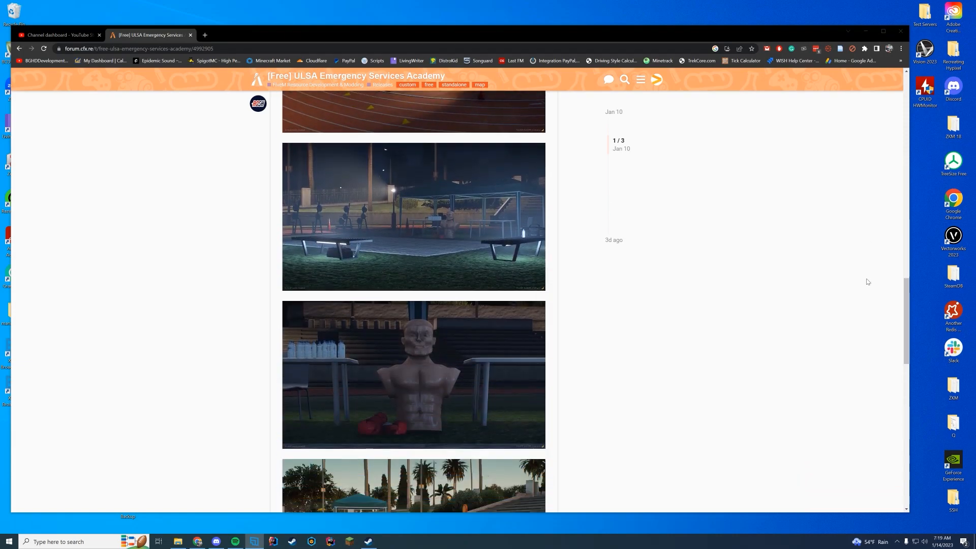
{"action": "scroll", "scroll_direction": "down", "scroll_amount": 3}
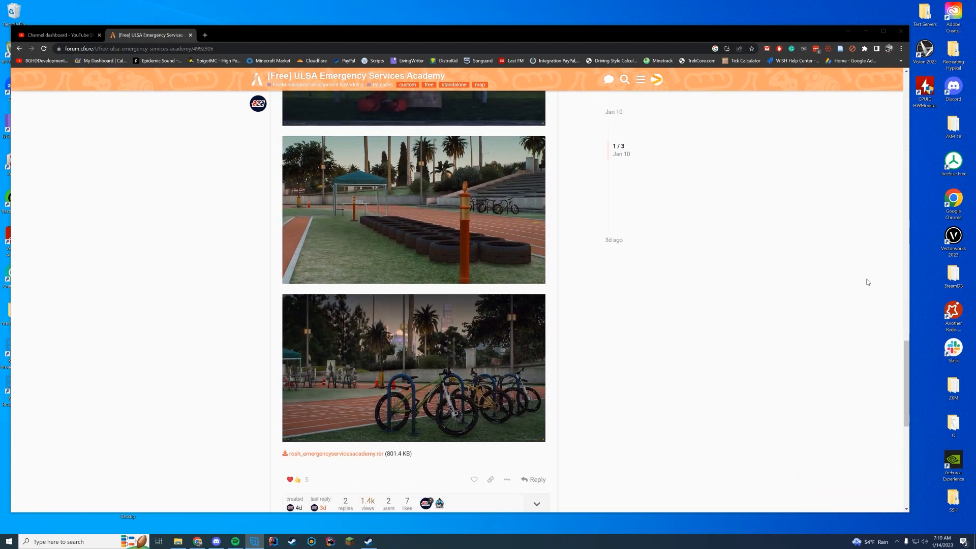
{"action": "scroll", "scroll_direction": "down", "scroll_amount": 3}
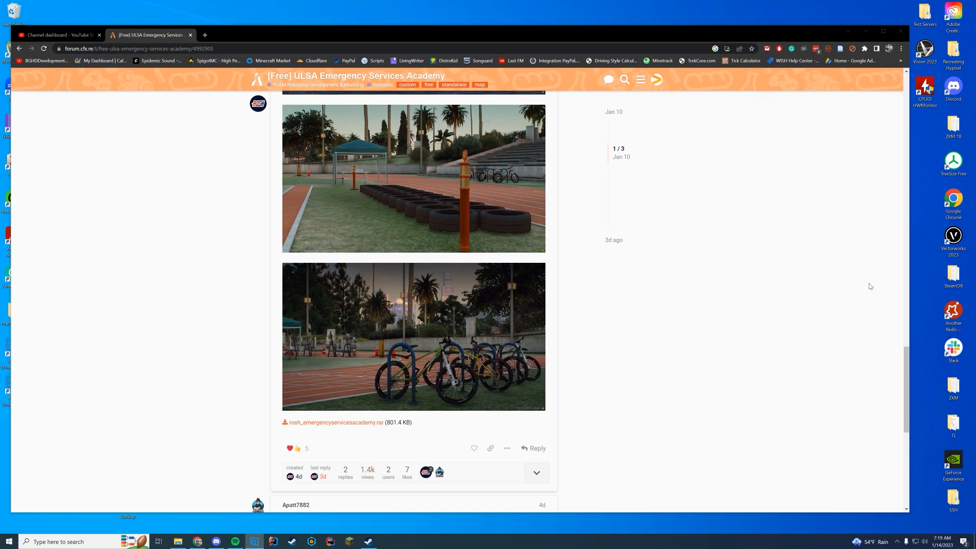
{"action": "mouse_move", "coordinate": [874, 284]}
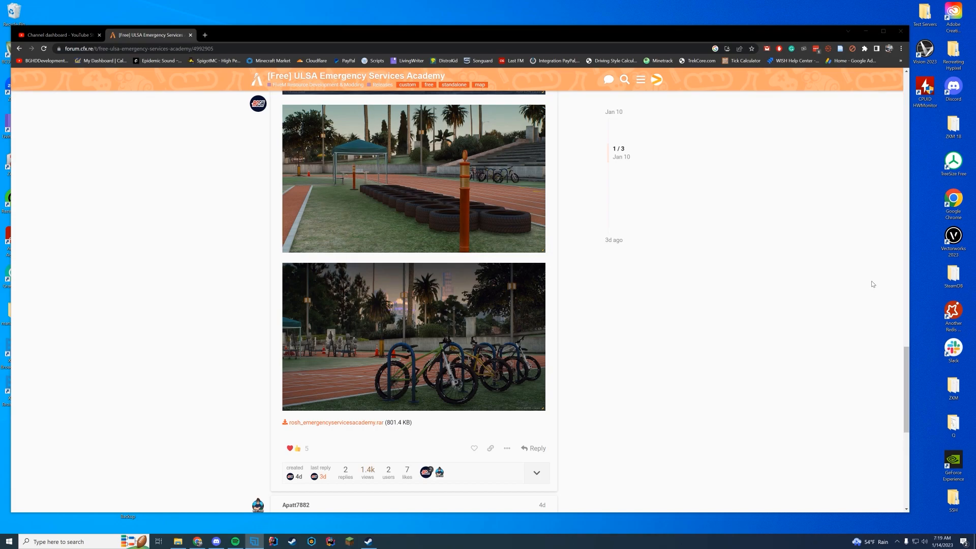
{"action": "mouse_move", "coordinate": [877, 280]}
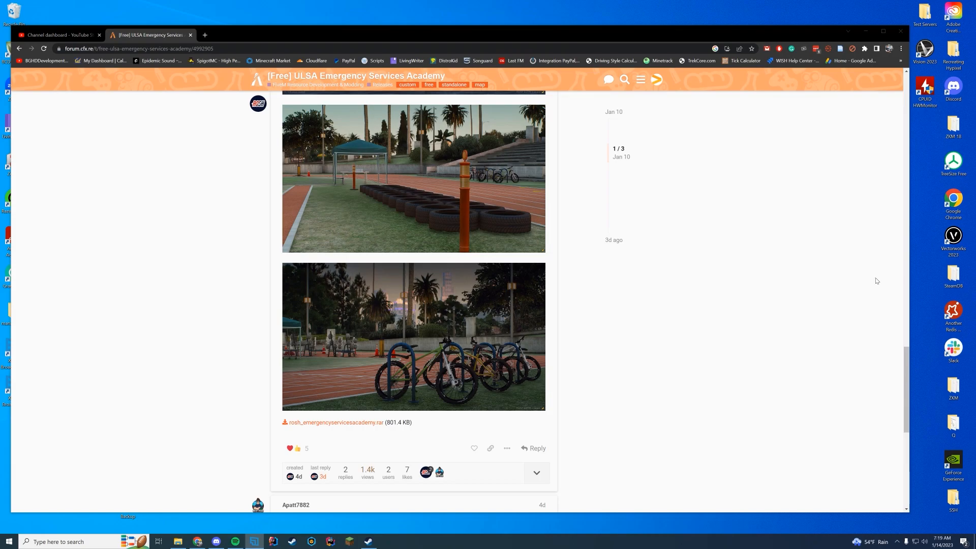
{"action": "mouse_move", "coordinate": [896, 272]}
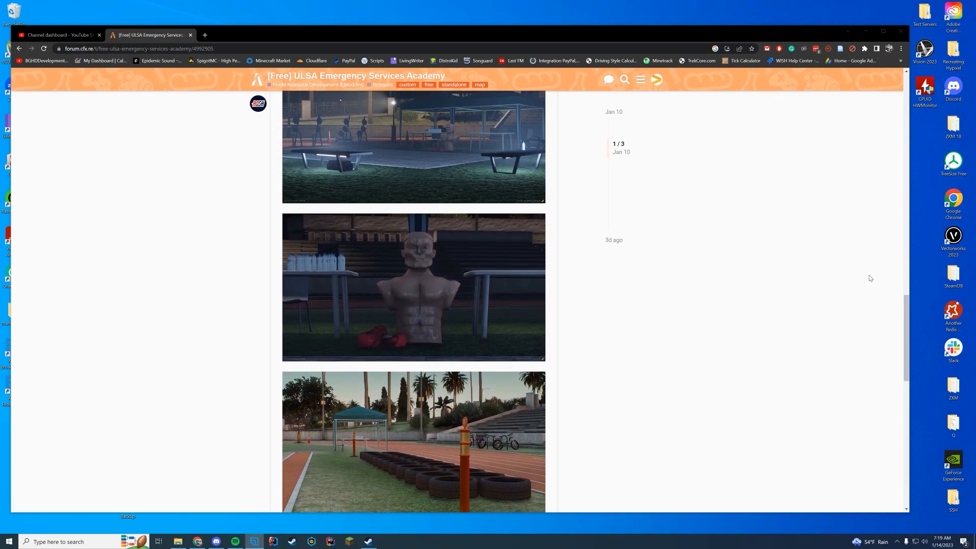
Step: Return to the post's 'The map includes' feature list and the academy Location image
{"action": "scroll", "scroll_direction": "down", "scroll_amount": 3}
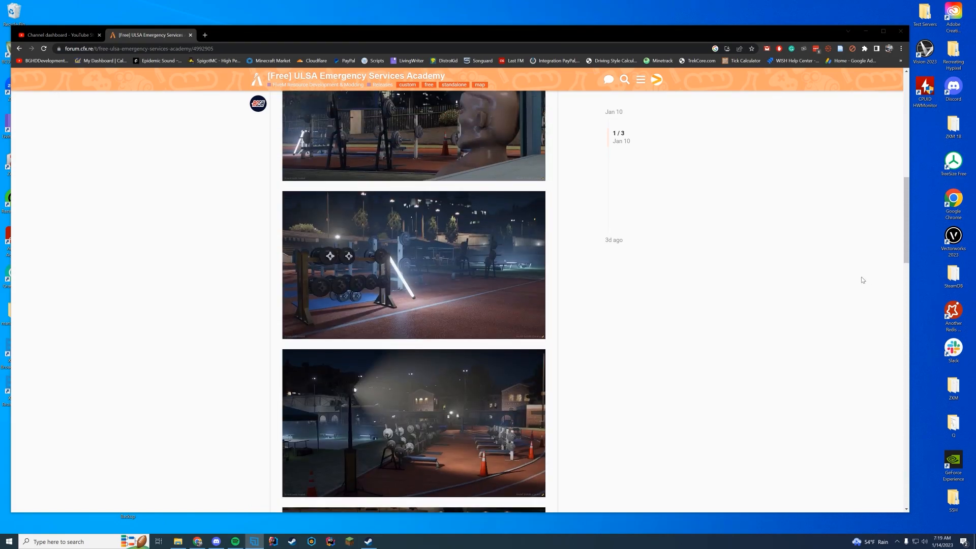
{"action": "mouse_move", "coordinate": [872, 289]}
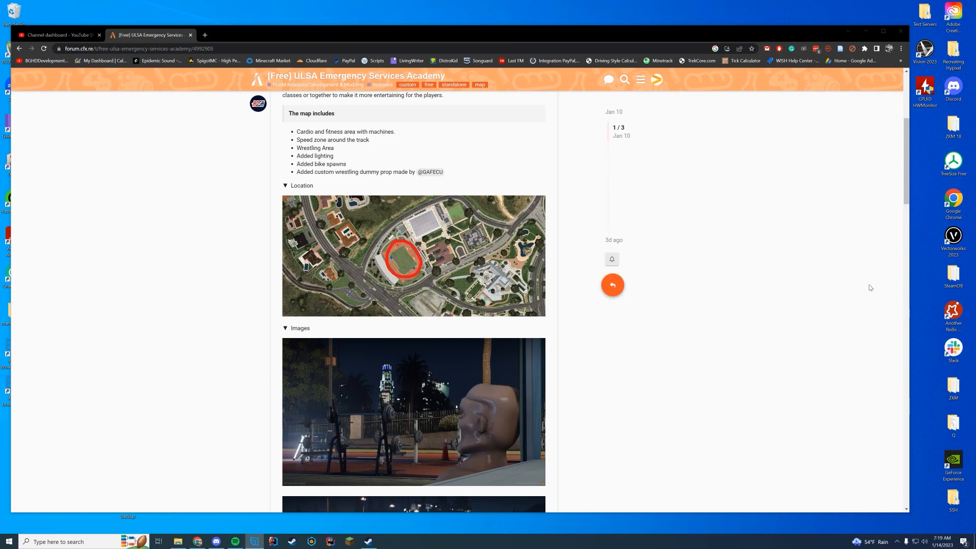
{"action": "mouse_move", "coordinate": [868, 279]}
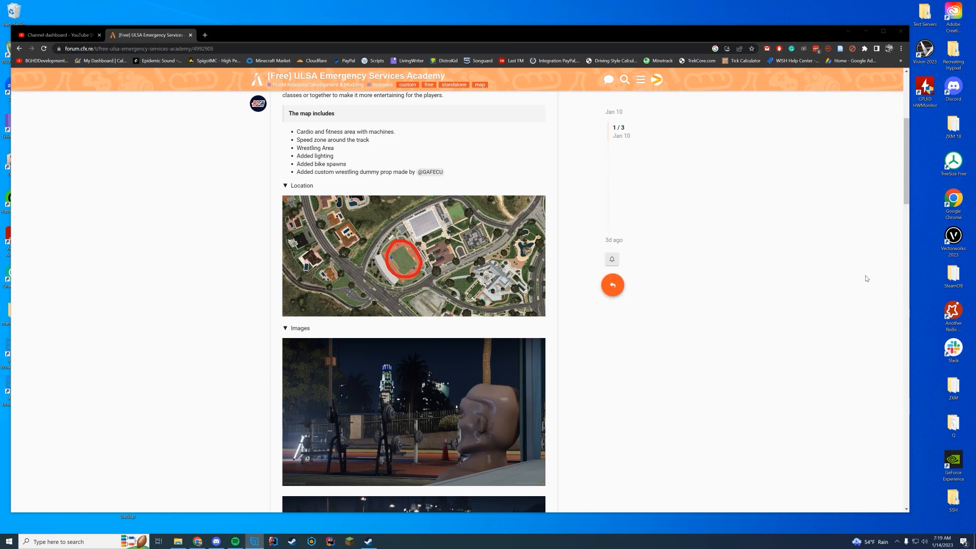
{"action": "mouse_move", "coordinate": [817, 279]}
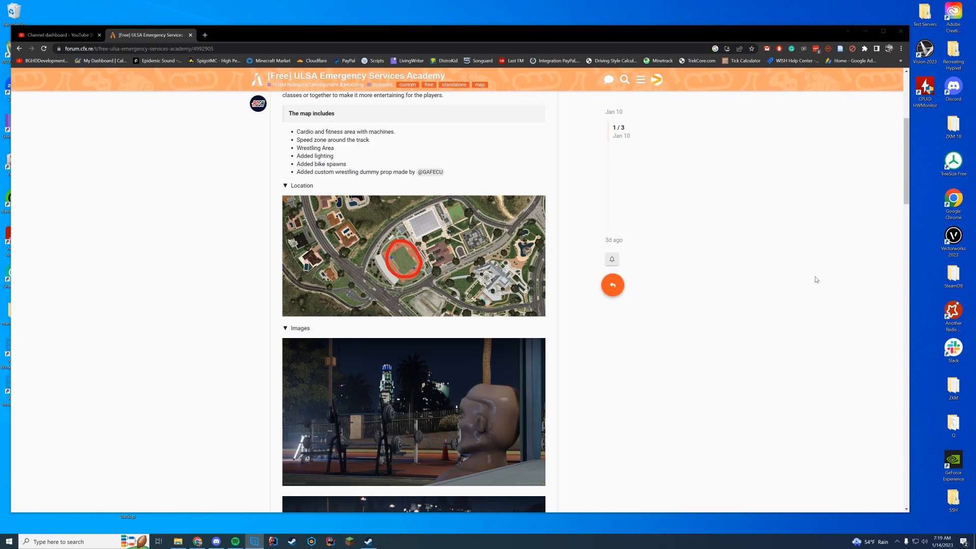
{"action": "mouse_move", "coordinate": [800, 282]}
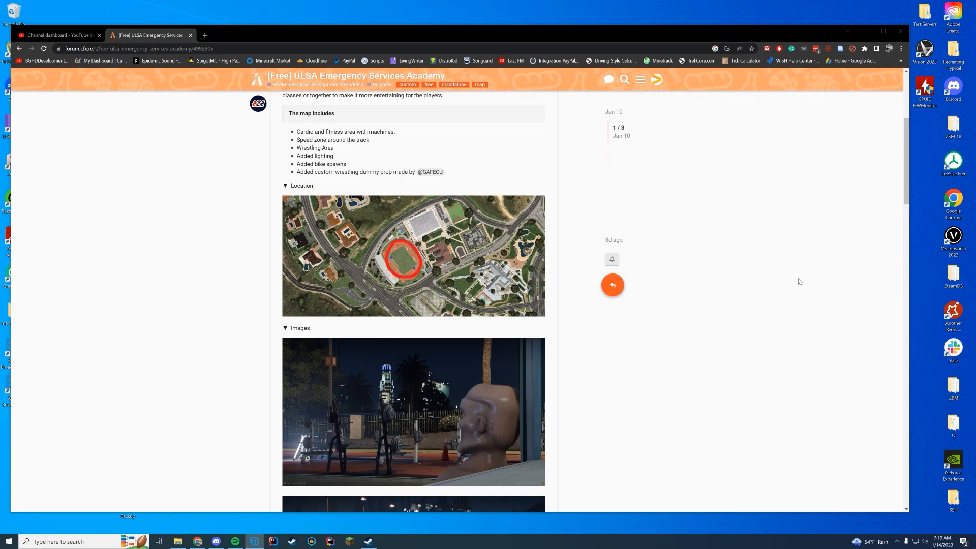
{"action": "mouse_move", "coordinate": [792, 283]}
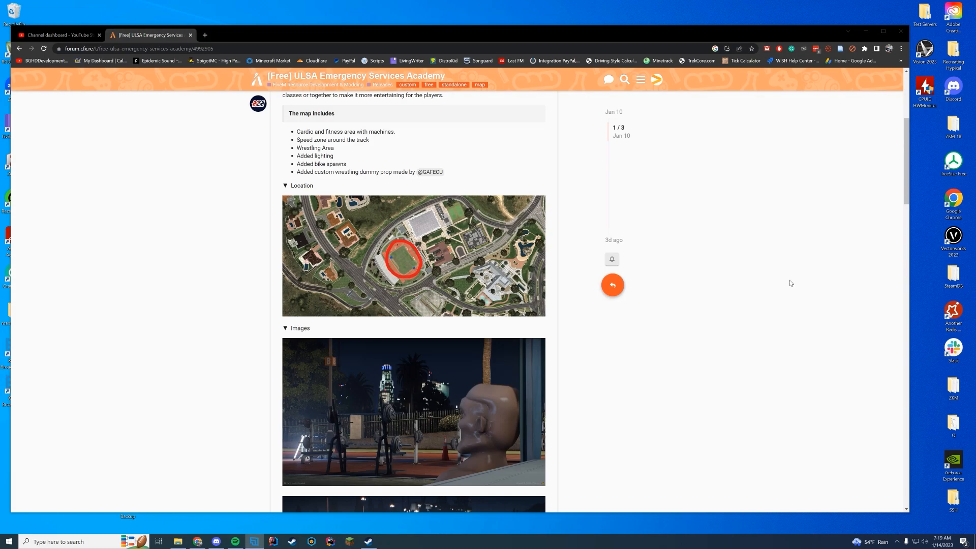
{"action": "mouse_move", "coordinate": [763, 291]}
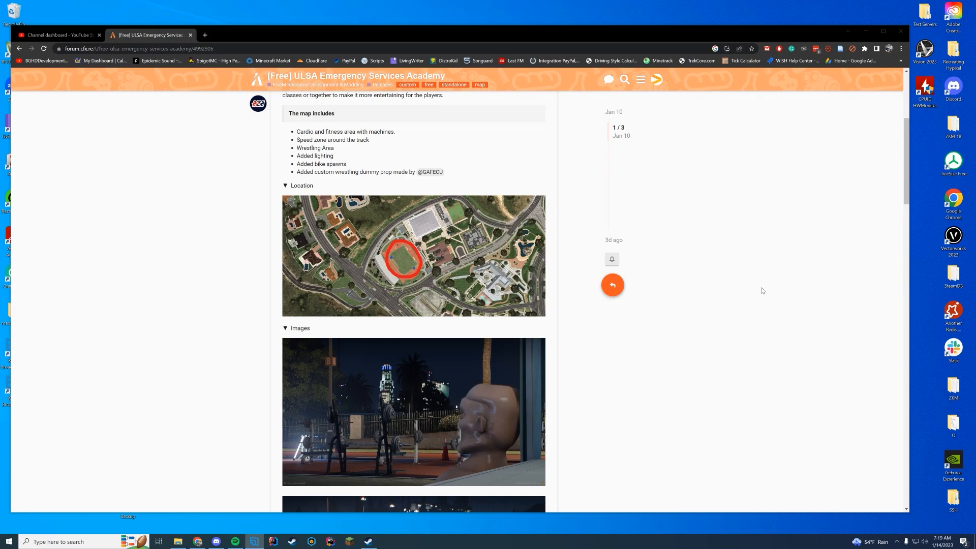
Step: Scroll to the bottom of the post and download rosh_emergencyservicesacademy.rar
{"action": "scroll", "scroll_direction": "down", "scroll_amount": 3}
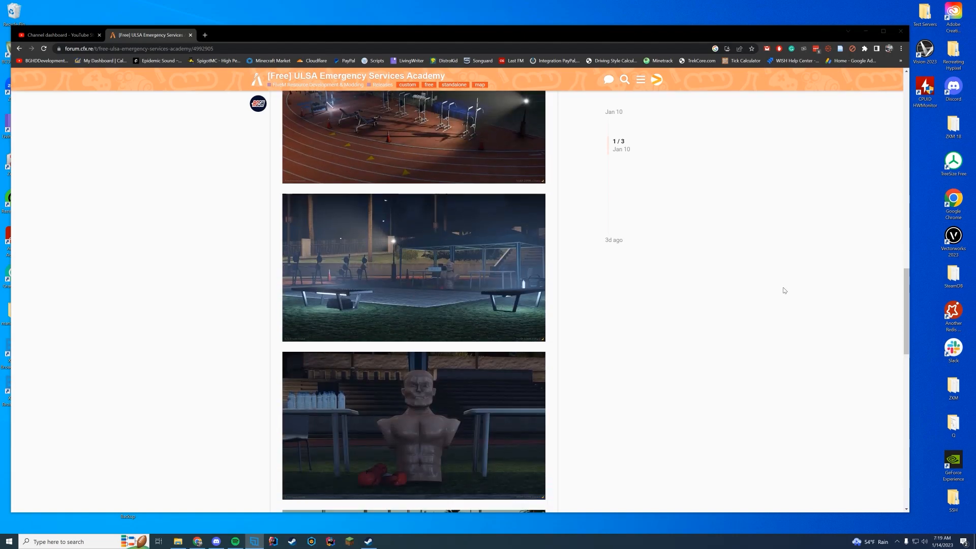
{"action": "scroll", "scroll_direction": "down", "scroll_amount": 3}
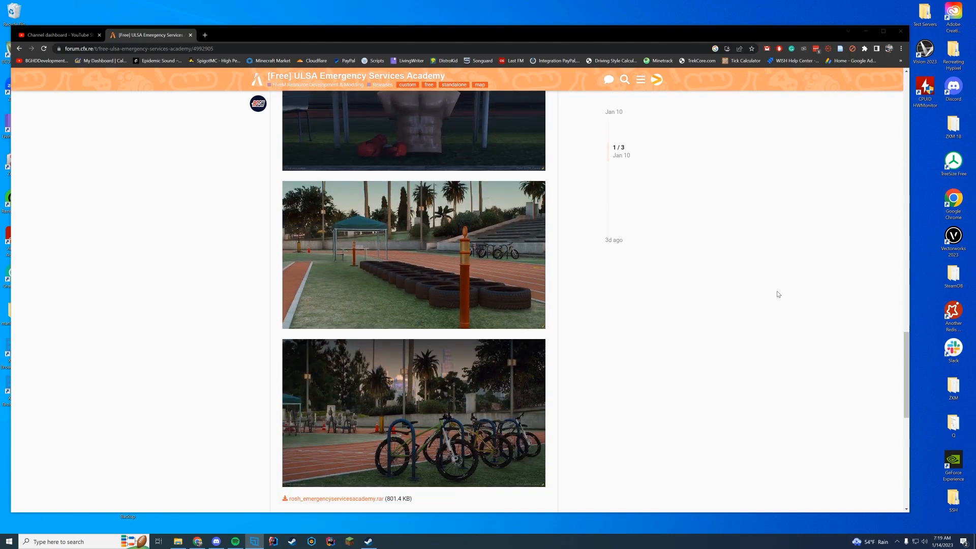
{"action": "mouse_move", "coordinate": [771, 301]}
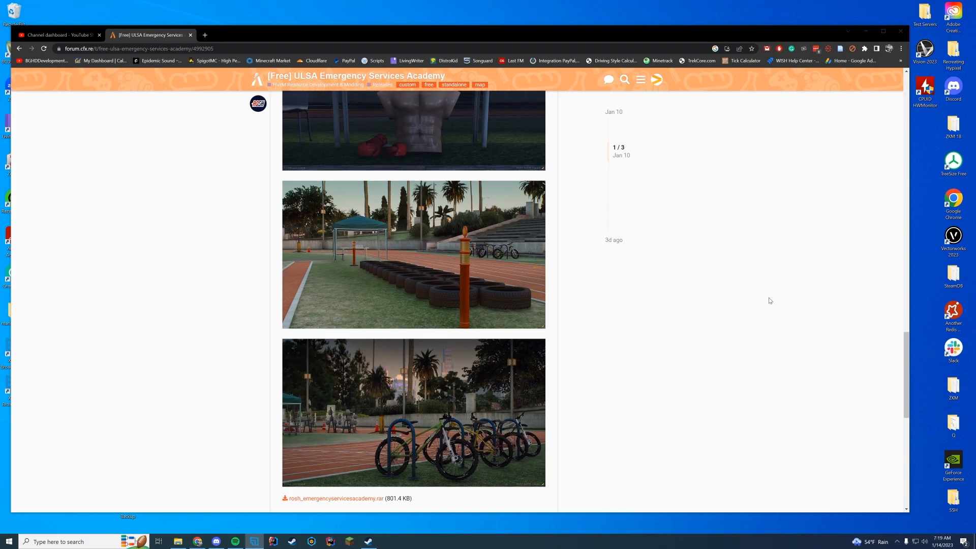
{"action": "scroll", "scroll_direction": "down", "scroll_amount": 3}
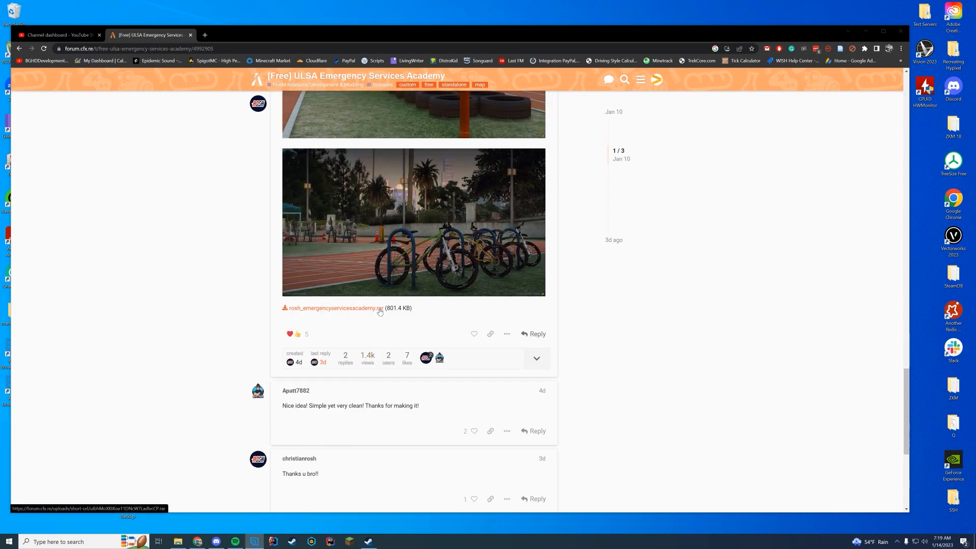
{"action": "left_click", "coordinate": [337, 308]}
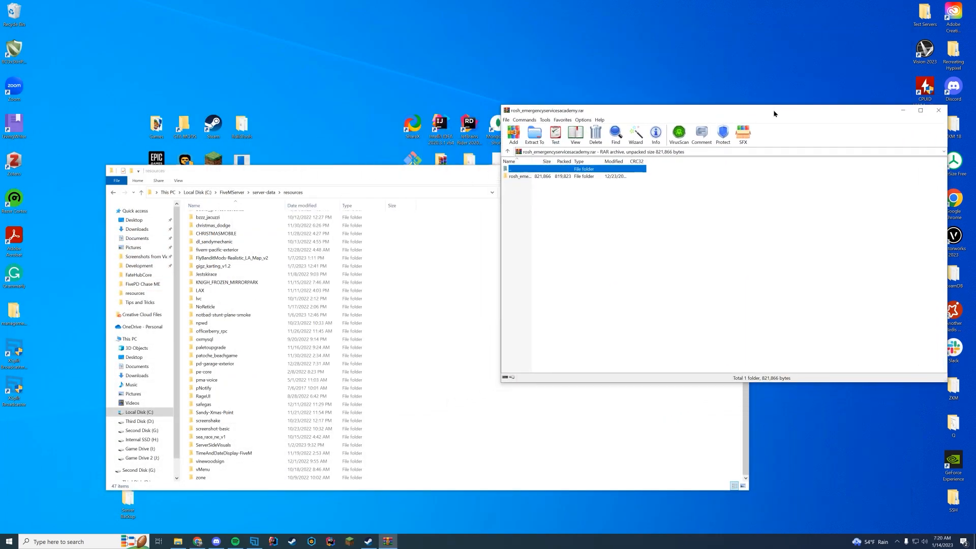
{"action": "mouse_move", "coordinate": [524, 186]}
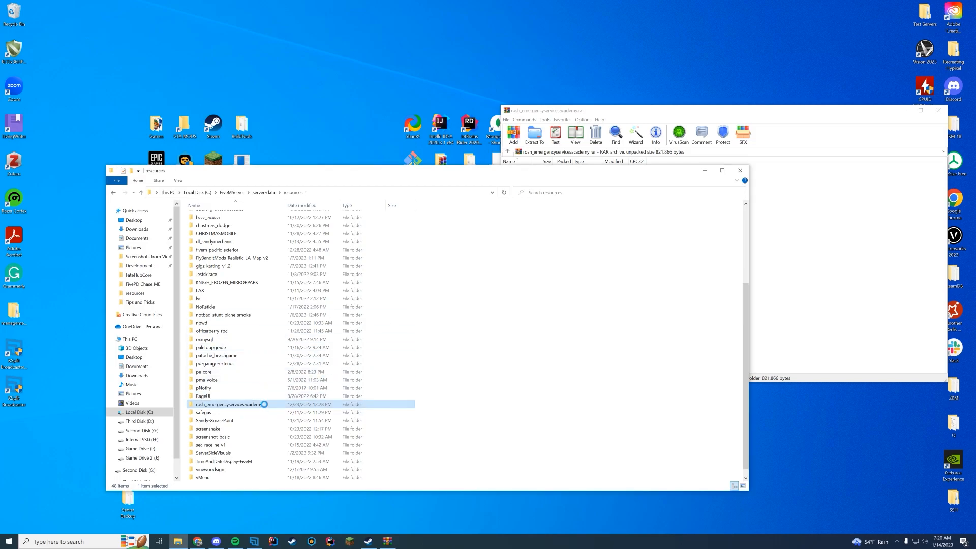
Step: Place the rosh_emergencyservicesacademy folder in FiveMServer\server-data\resources and check it there
{"action": "left_click", "coordinate": [229, 405]}
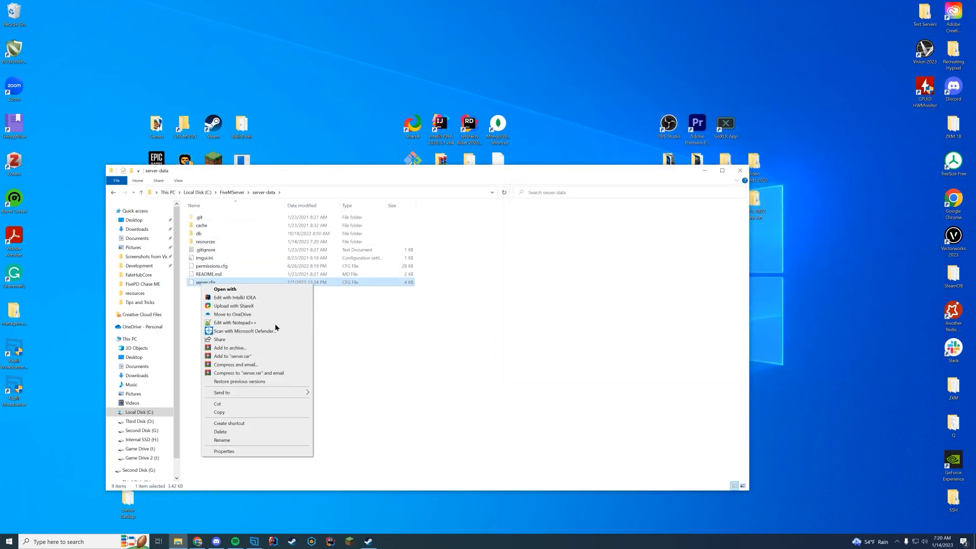
Step: Add 'ensure rosh_emergencyservicesacademy' below the last ensure line in server.cfg using Notepad++
{"action": "left_click", "coordinate": [234, 323]}
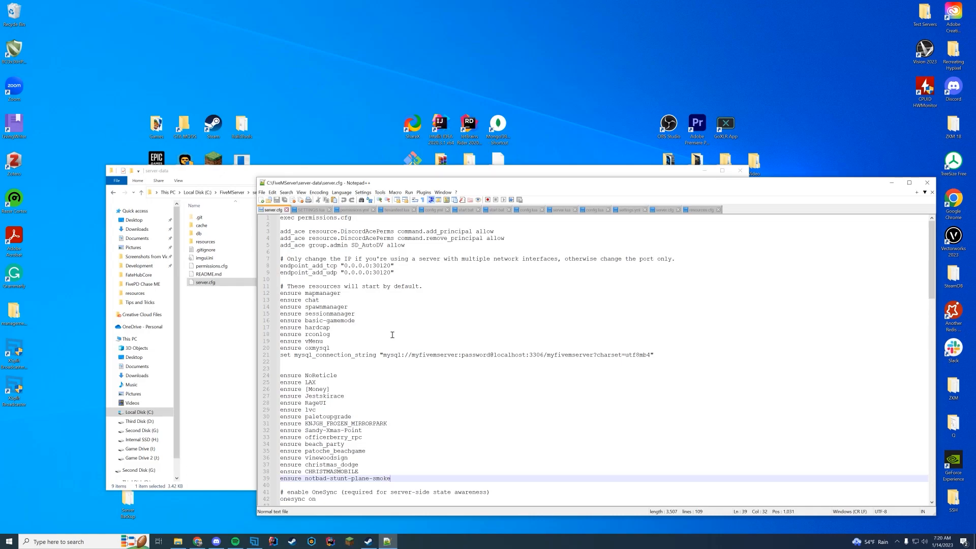
{"action": "mouse_move", "coordinate": [532, 402]}
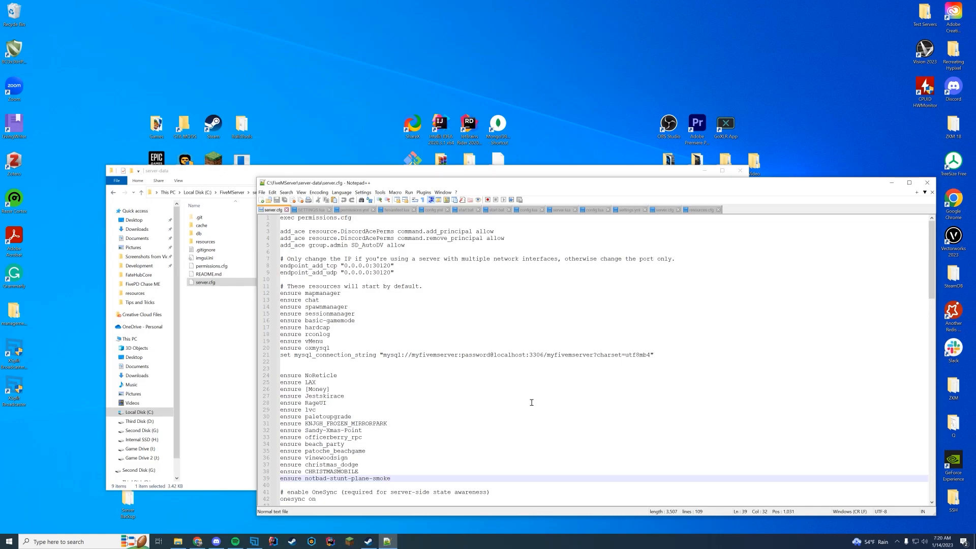
{"action": "type", "text": "ensure"}
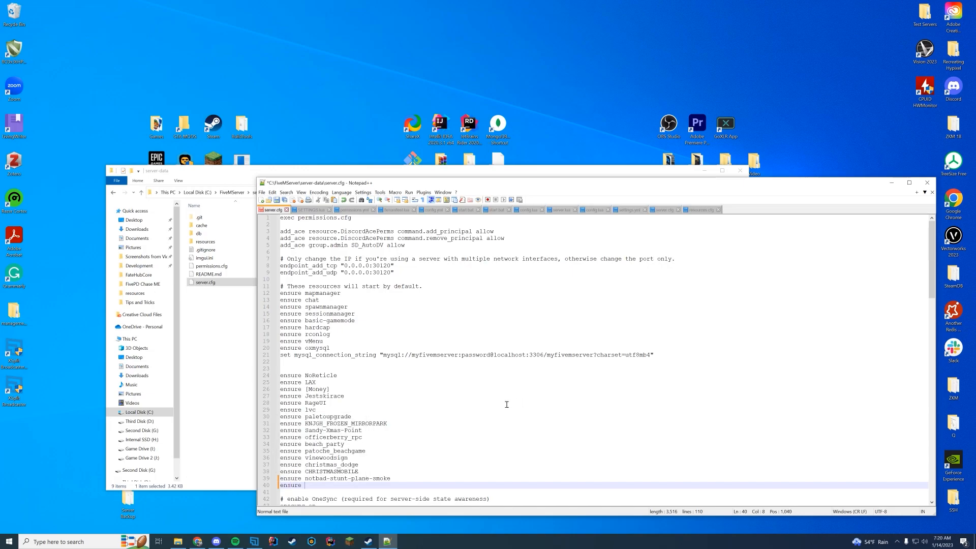
{"action": "type", "text": "rosh_emergencyservicesacademy"}
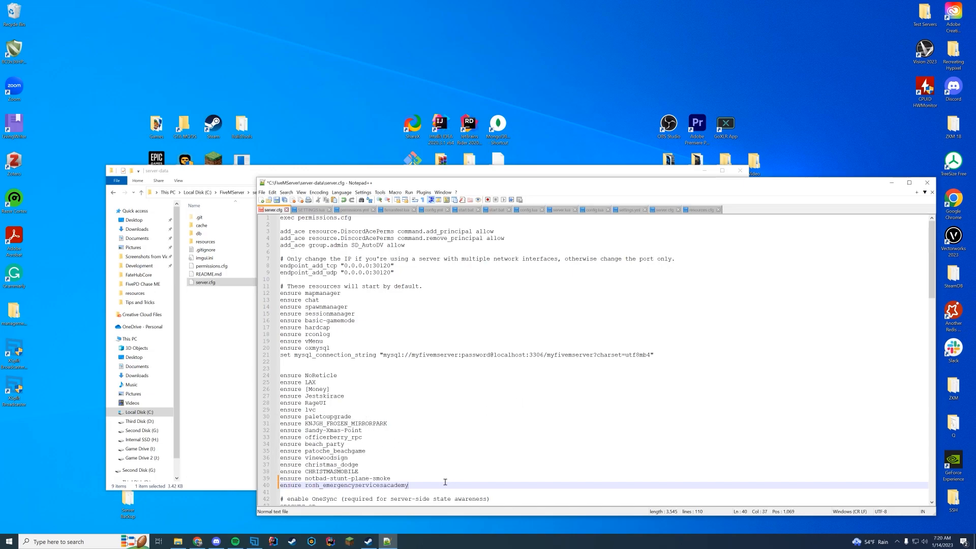
{"action": "mouse_move", "coordinate": [817, 244]}
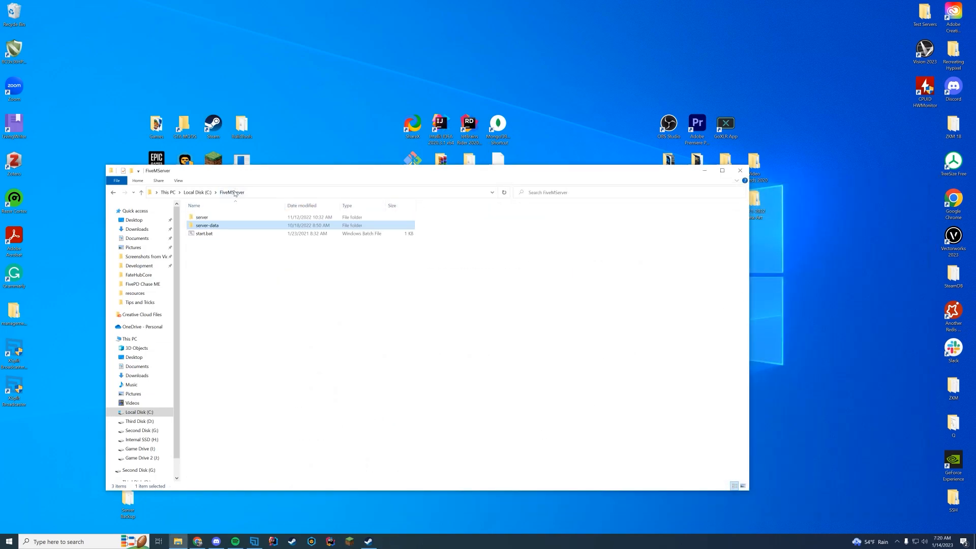
Step: Launch the FiveM server console with start.bat from the FiveMServer folder
{"action": "double_click", "coordinate": [200, 234]}
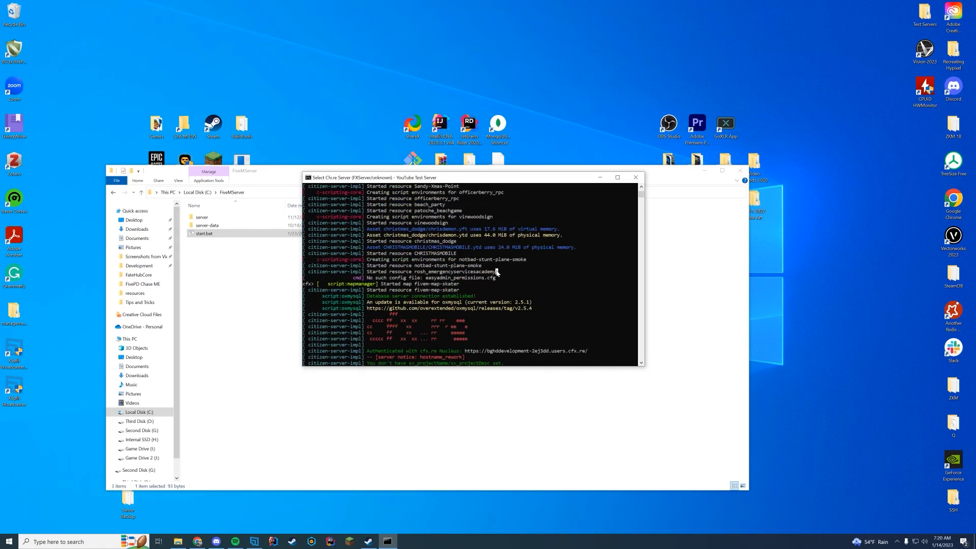
{"action": "mouse_move", "coordinate": [510, 275]}
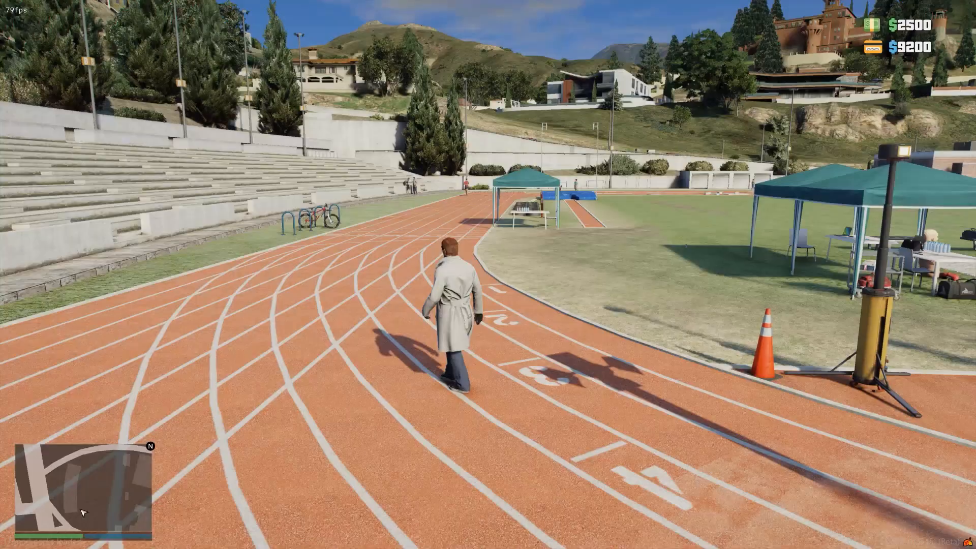
Step: Walk to the academy track's bike rack and ride one of the bicycles
{"action": "key", "text": "w"}
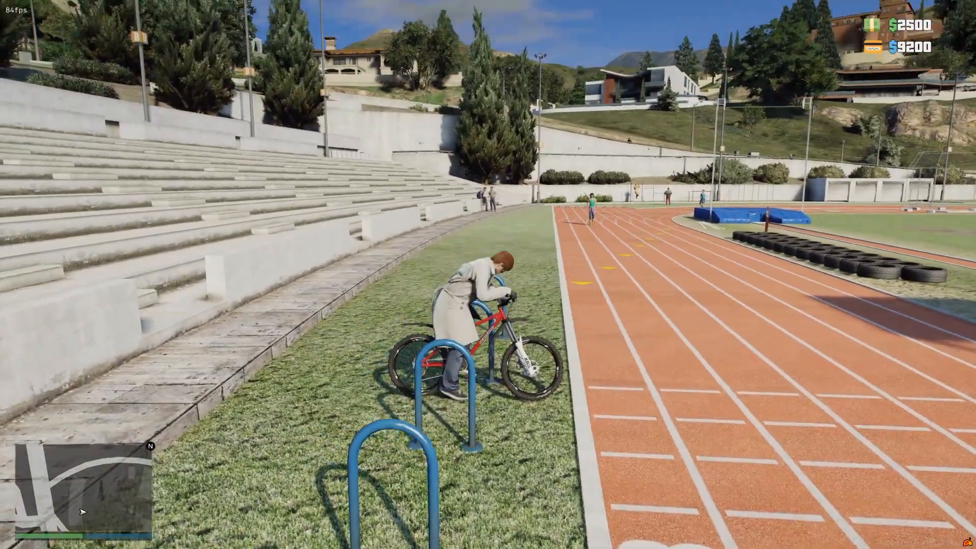
{"action": "key", "text": "w"}
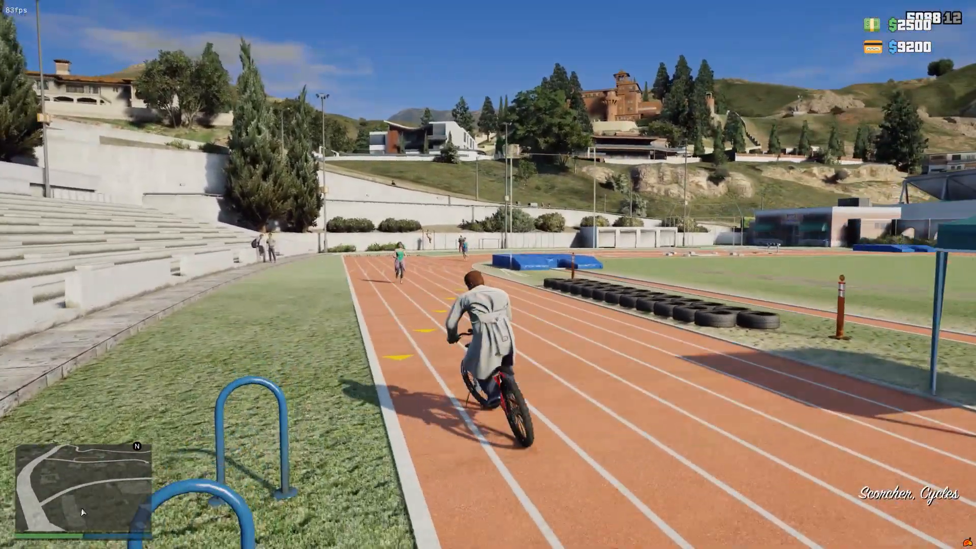